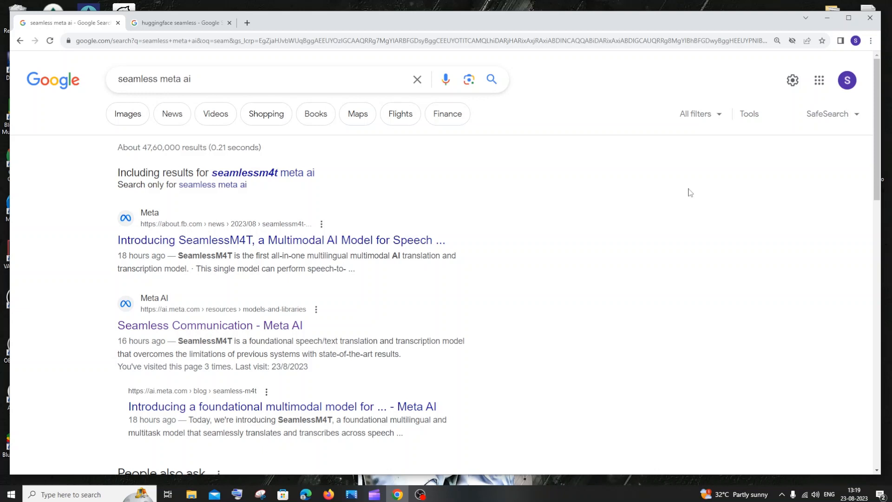
pyautogui.moveTo(626, 216)
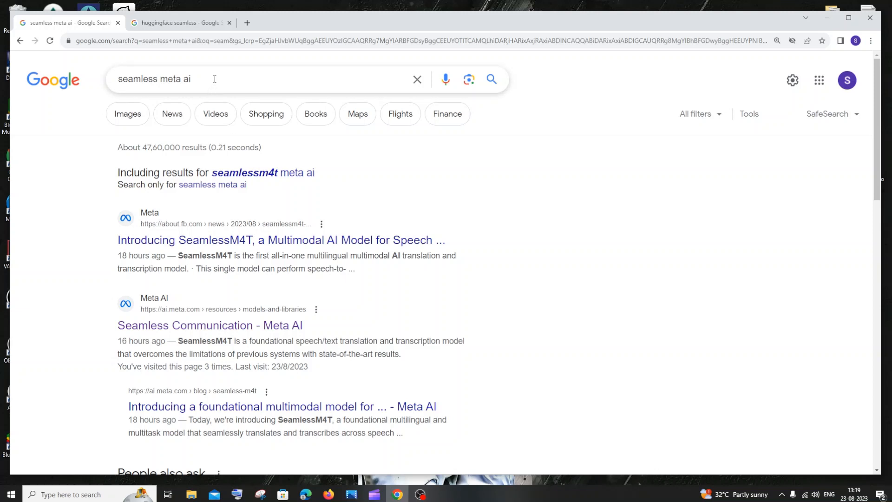
pyautogui.moveTo(226, 275)
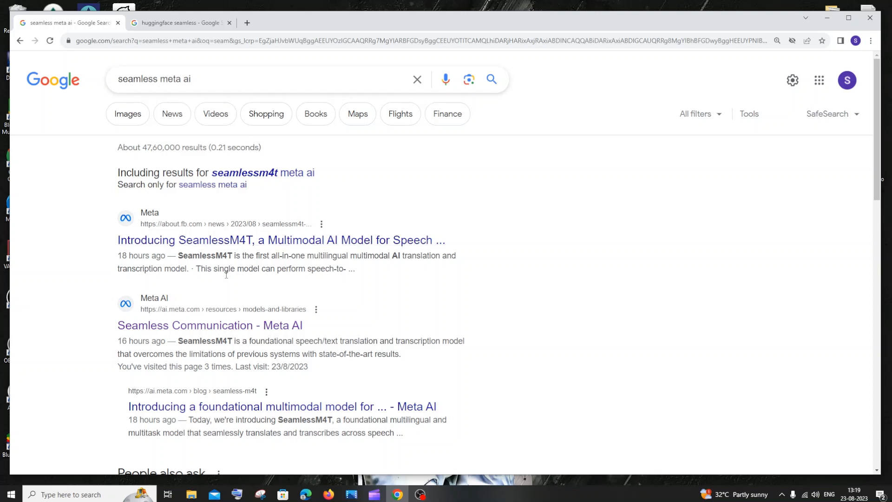
pyautogui.moveTo(209, 326)
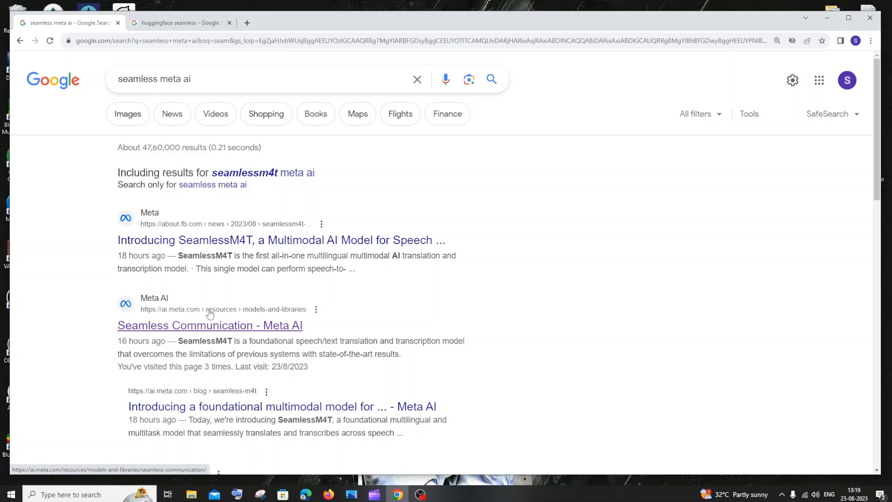
pyautogui.moveTo(235, 325)
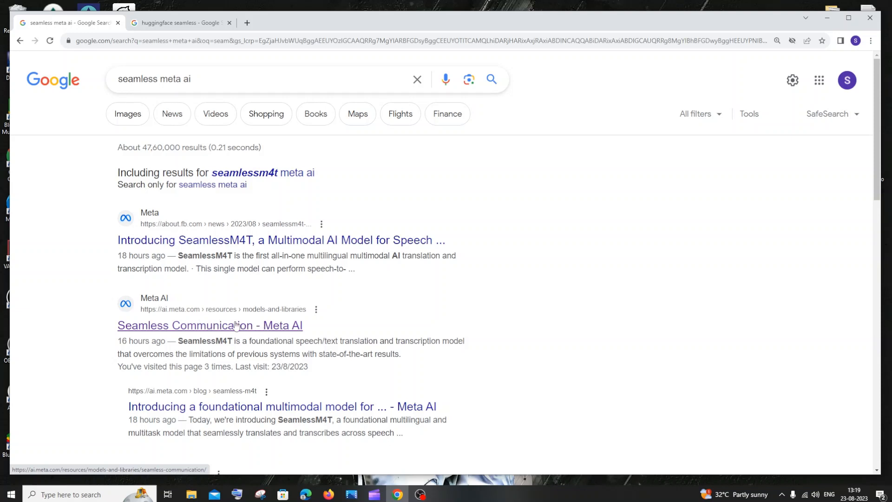
# Step: Open the 'Seamless Communication - Meta AI' page from the Google results
pyautogui.click(210, 326)
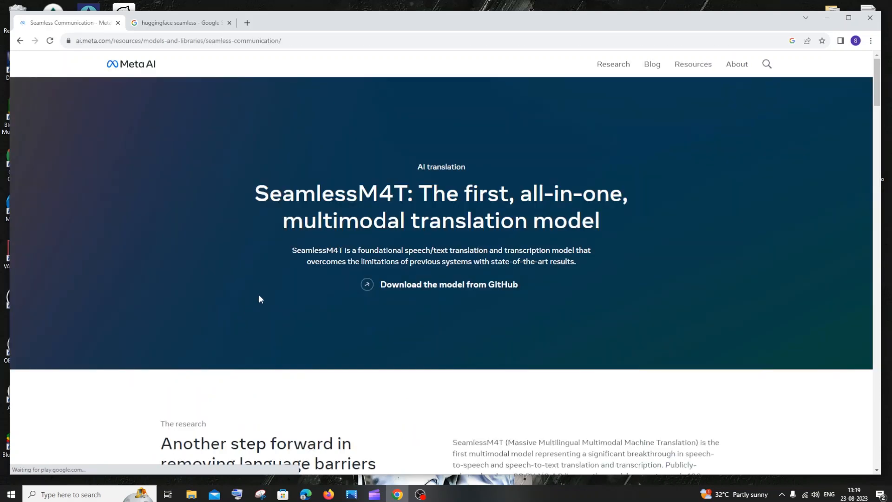
pyautogui.moveTo(412, 293)
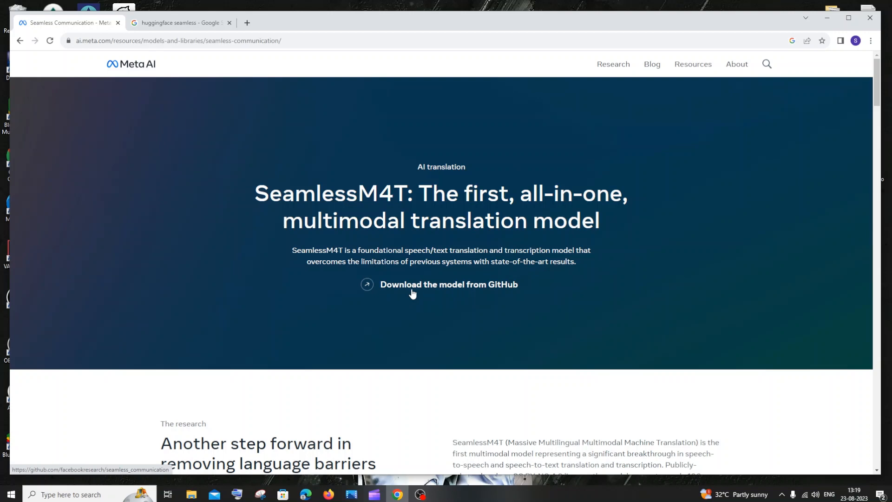
# Step: Open the seamless_communication GitHub repository and read the README's speech-to-speech translation task line
pyautogui.click(449, 284)
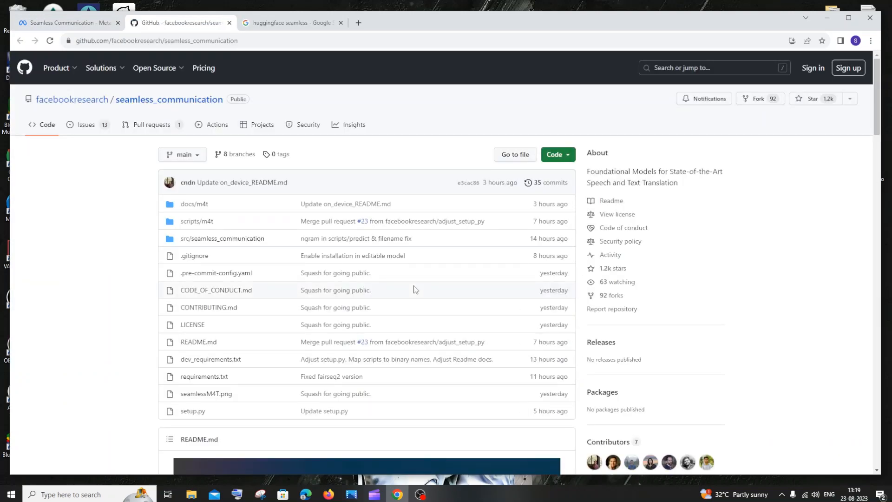
pyautogui.scroll(-3)
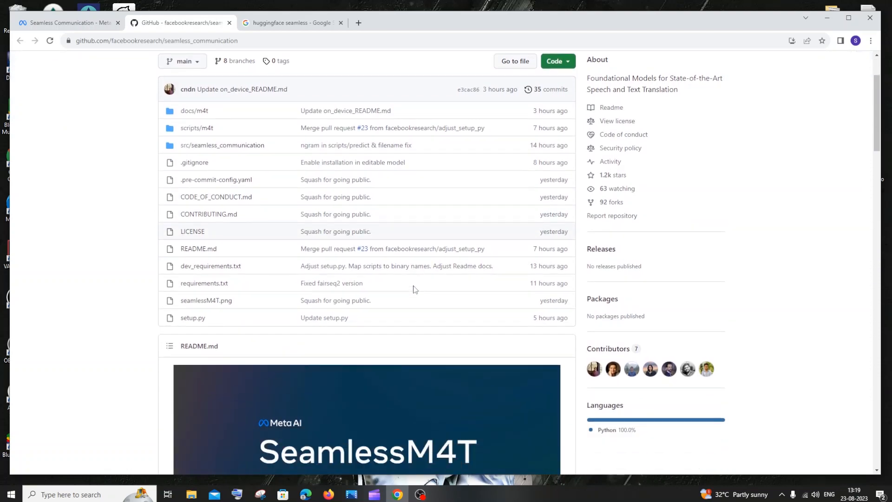
pyautogui.scroll(-3)
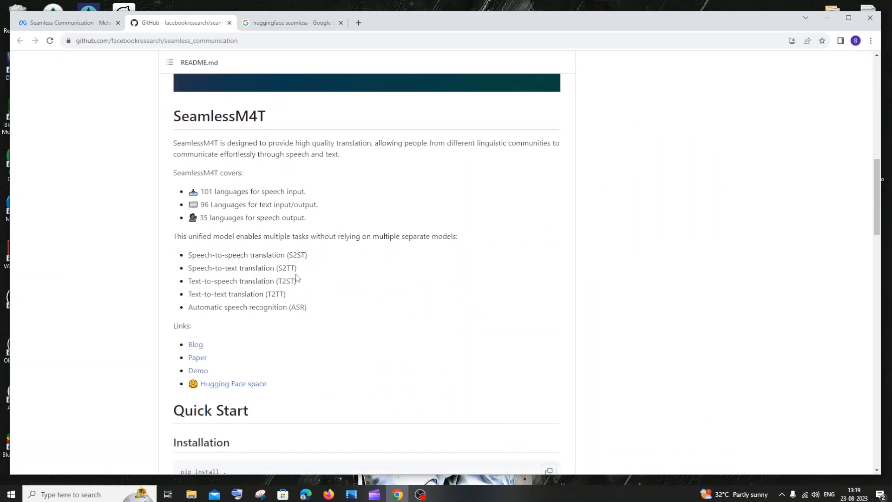
pyautogui.moveTo(187, 254); pyautogui.dragTo(226, 267)
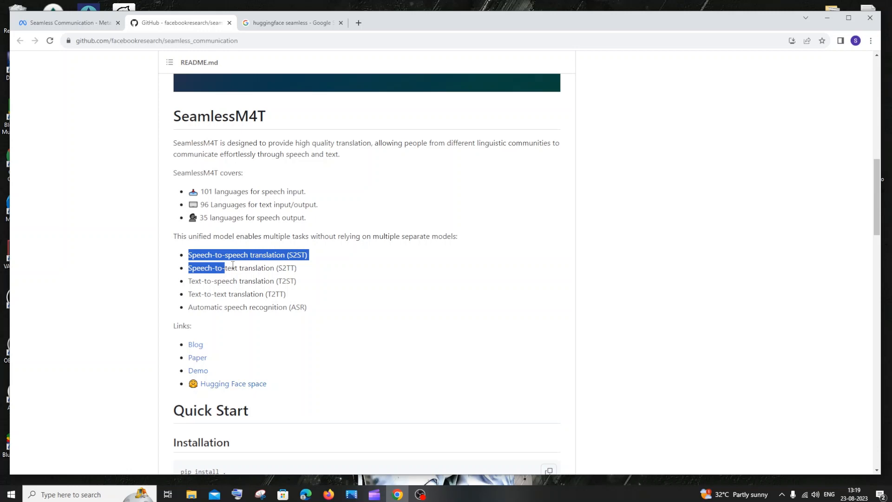
pyautogui.click(215, 260)
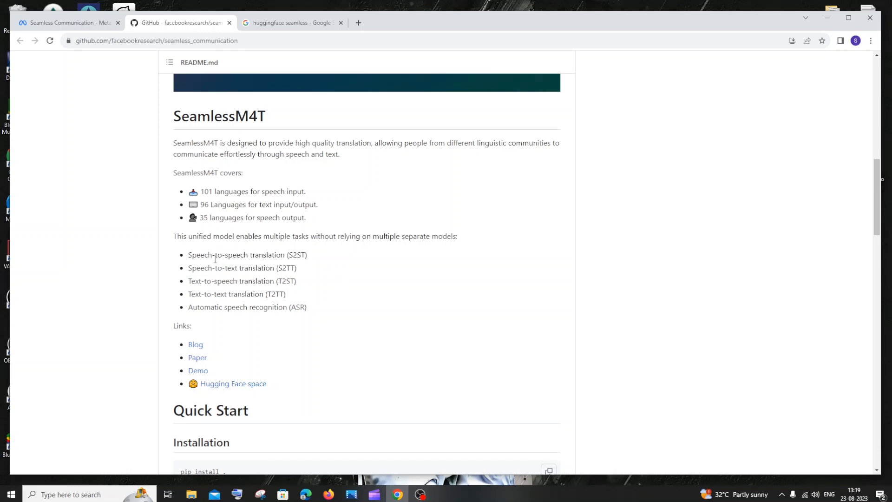
pyautogui.moveTo(392, 267)
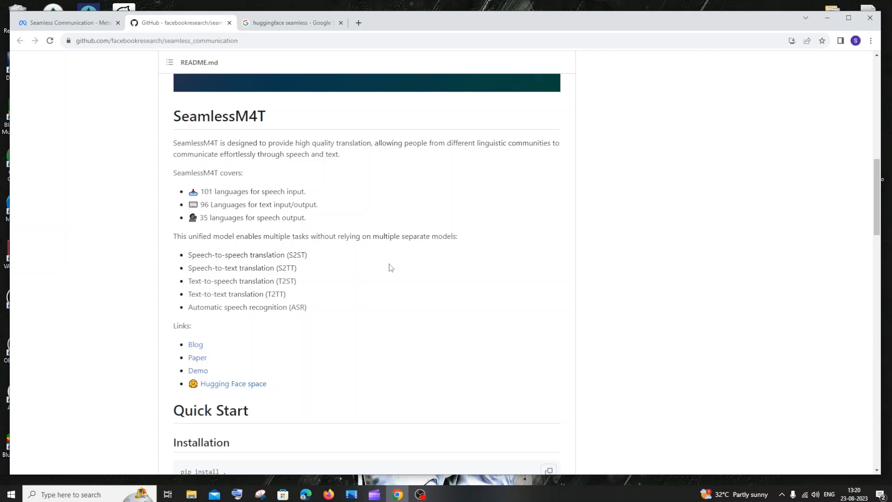
pyautogui.moveTo(207, 202)
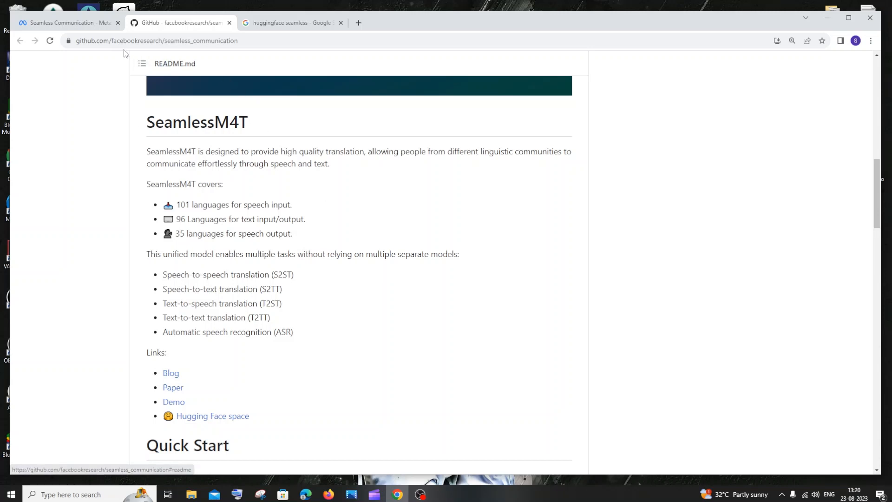
# Step: Return to the Meta AI Seamless page and bring its demo section into view
pyautogui.click(68, 23)
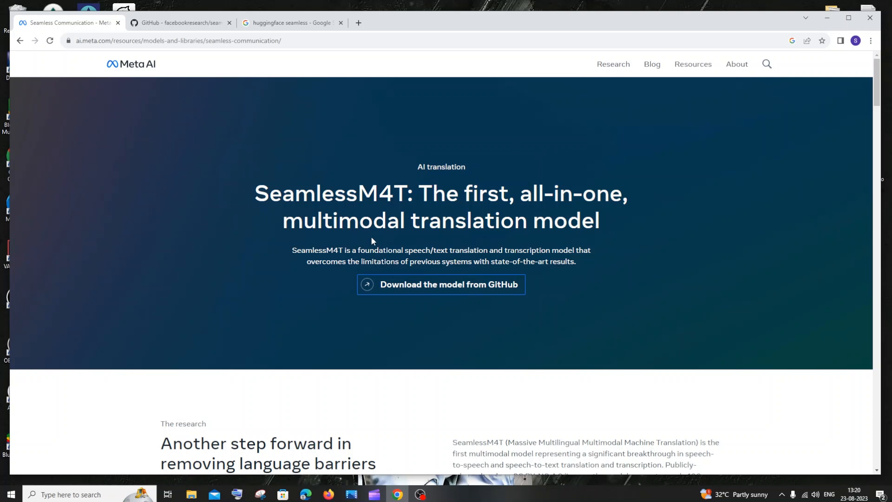
pyautogui.scroll(-3)
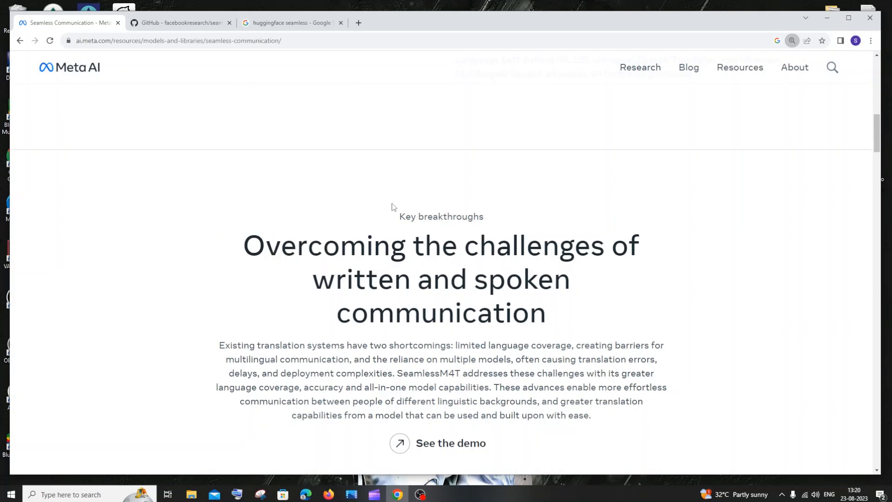
pyautogui.scroll(-3)
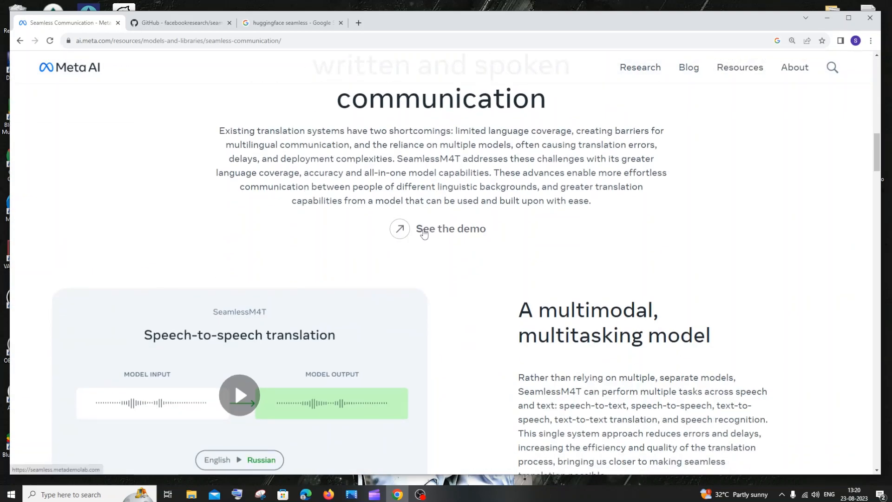
# Step: Start the Seamless translation demo and agree to its terms and conditions
pyautogui.click(450, 228)
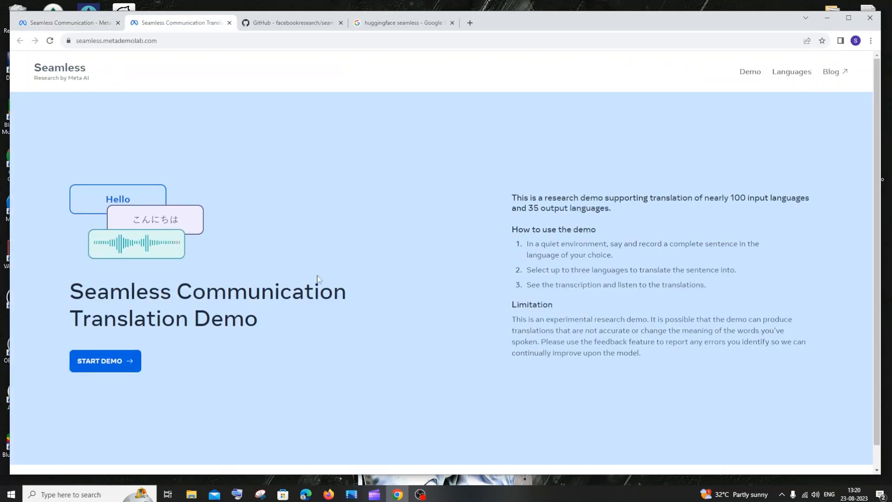
pyautogui.click(105, 361)
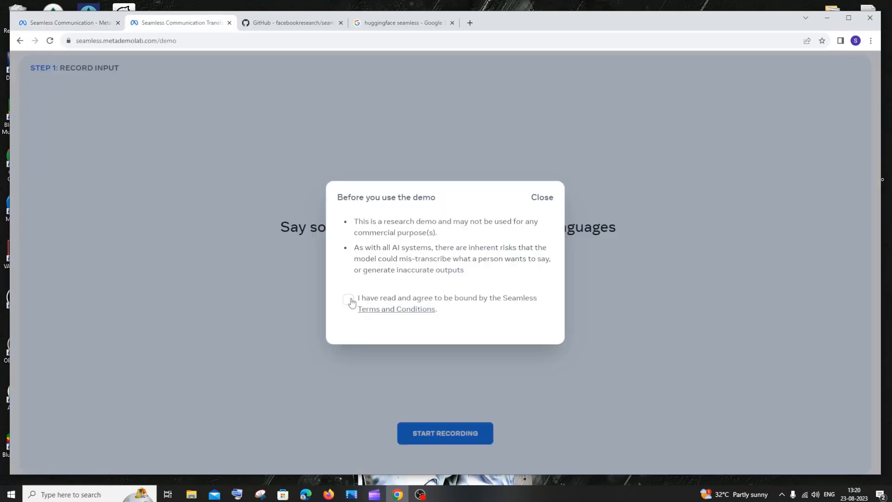
pyautogui.click(347, 300)
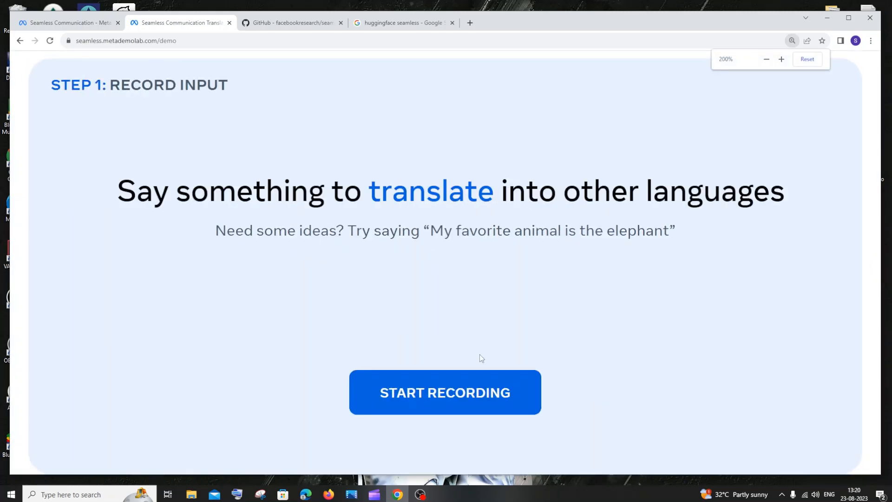
# Step: Record a short spoken English sentence and play the clip back
pyautogui.click(445, 392)
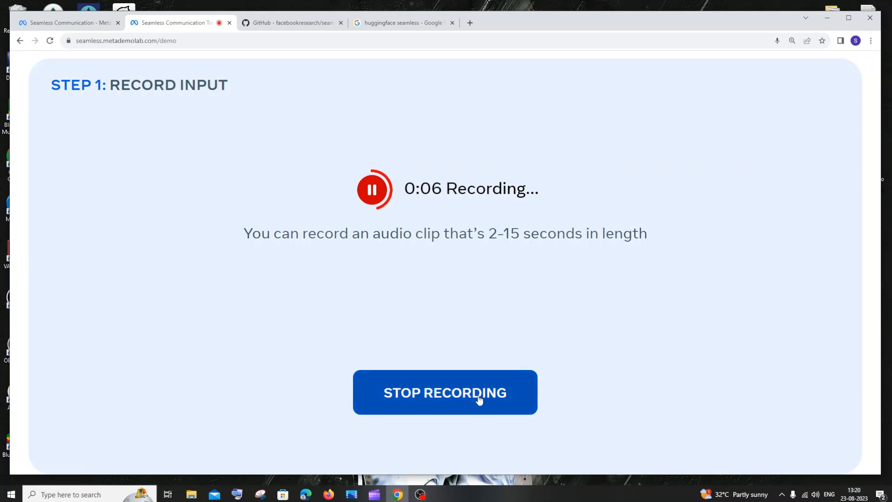
pyautogui.click(445, 392)
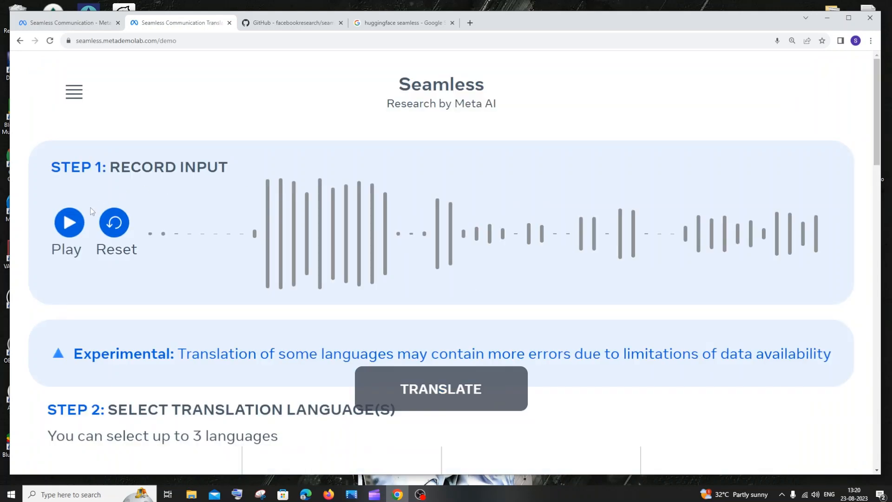
pyautogui.click(68, 222)
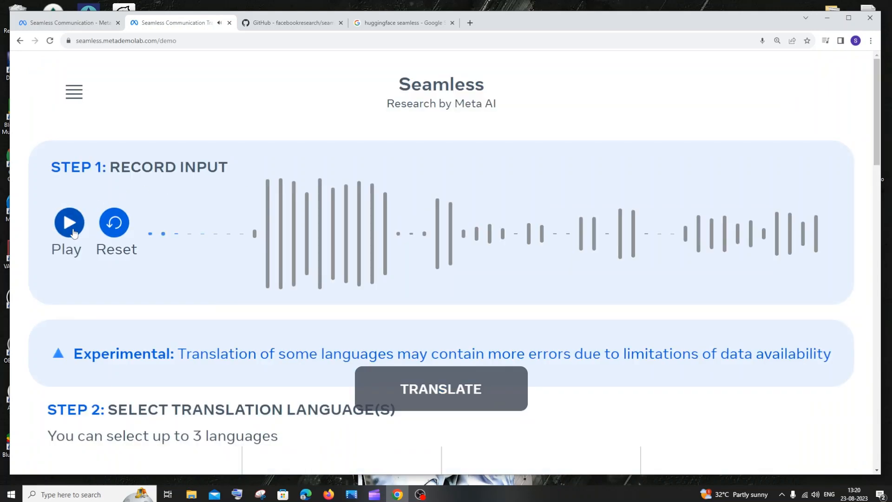
pyautogui.click(68, 223)
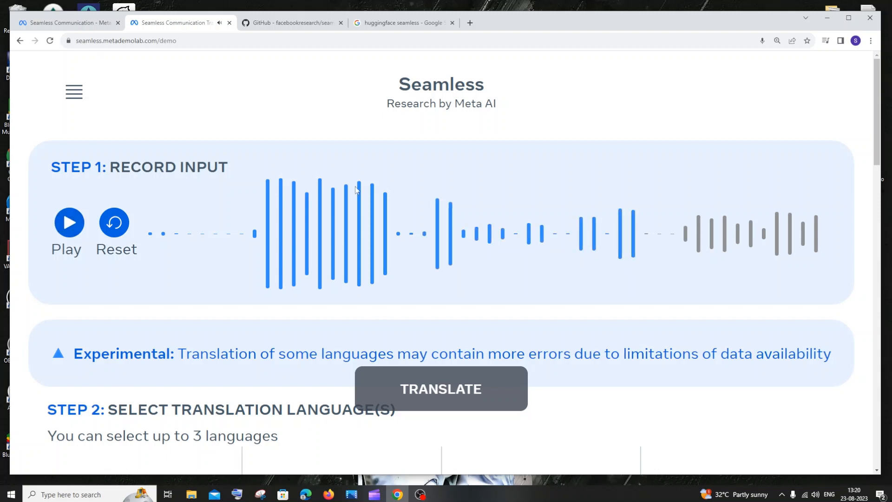
# Step: Browse down the language grid to pick Hindi as the target language
pyautogui.scroll(-3)
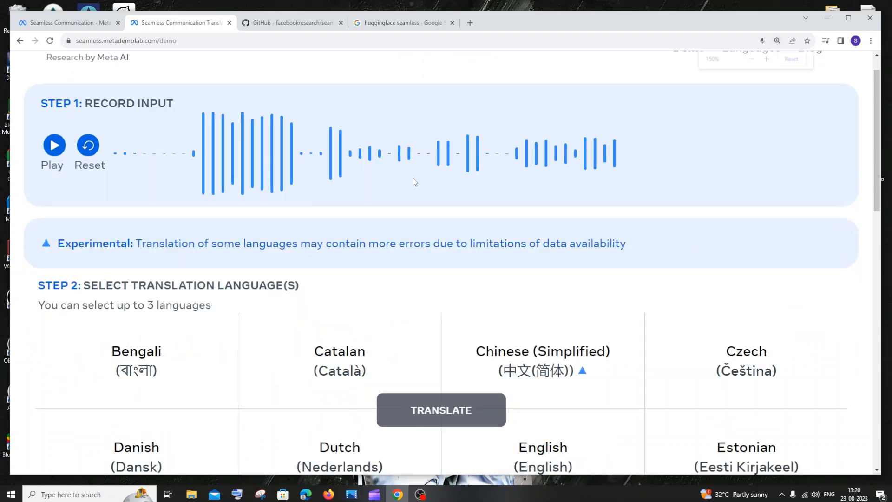
pyautogui.scroll(-3)
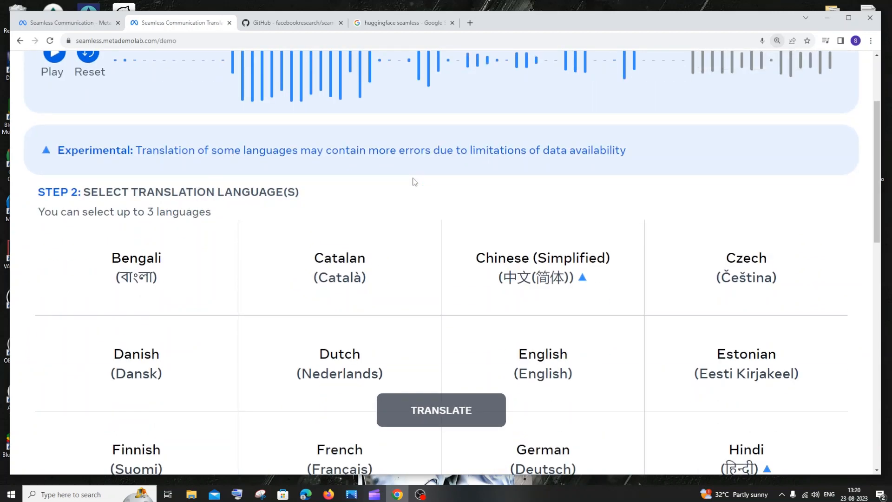
pyautogui.scroll(-3)
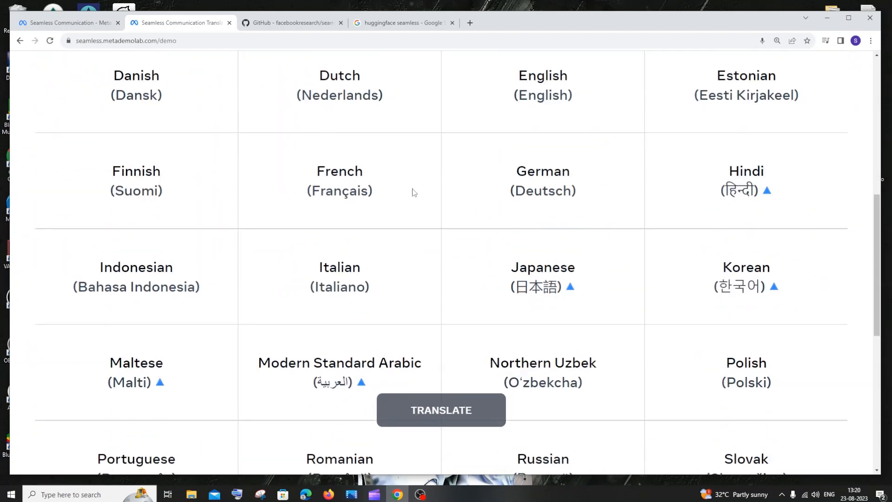
pyautogui.scroll(-3)
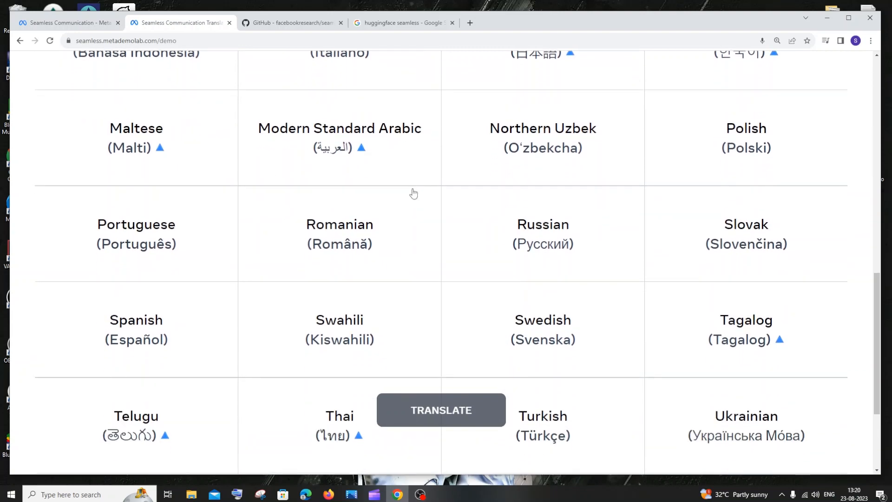
pyautogui.scroll(-3)
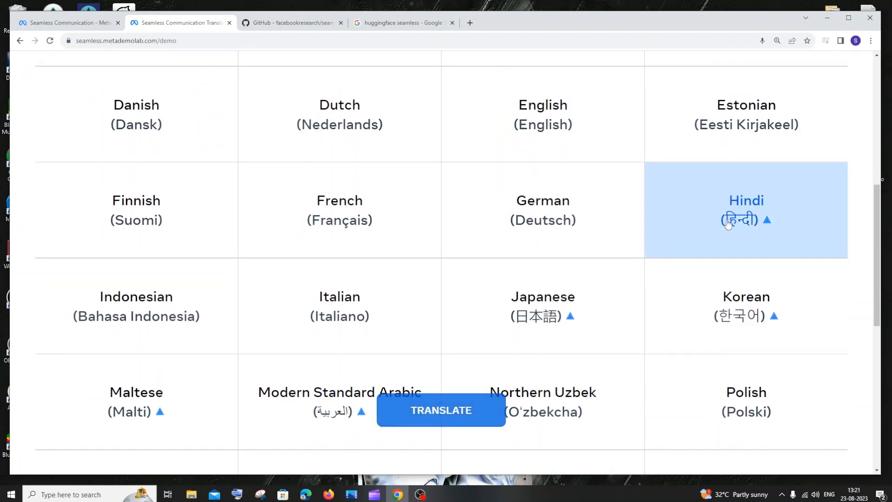
# Step: Translate the clip into Hindi, review the transcript and Hindi text, and listen to the Hindi speech output
pyautogui.click(441, 410)
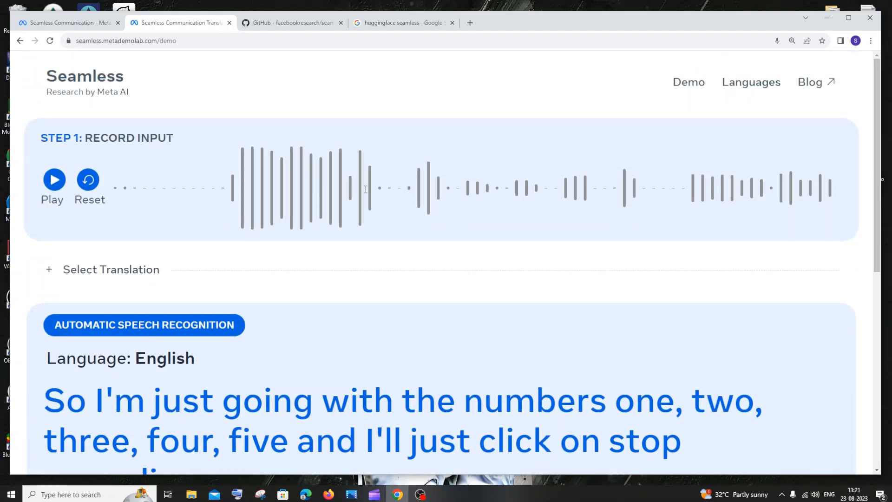
pyautogui.moveTo(536, 197)
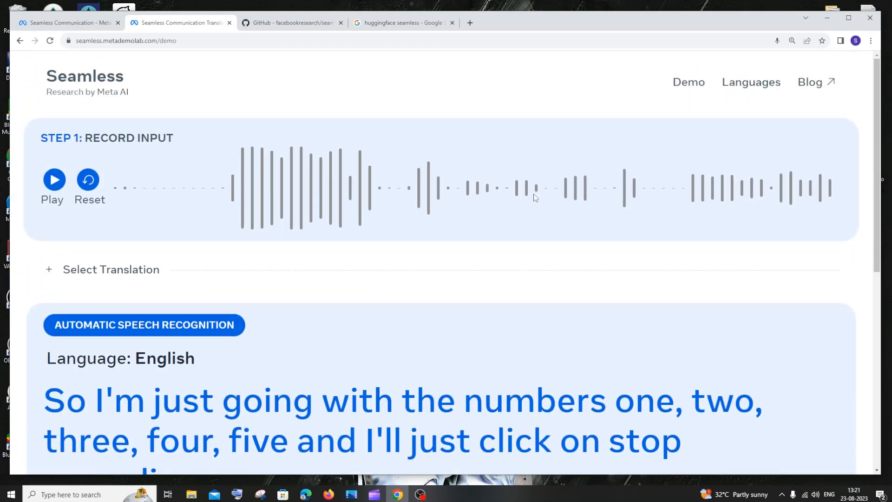
pyautogui.scroll(-3)
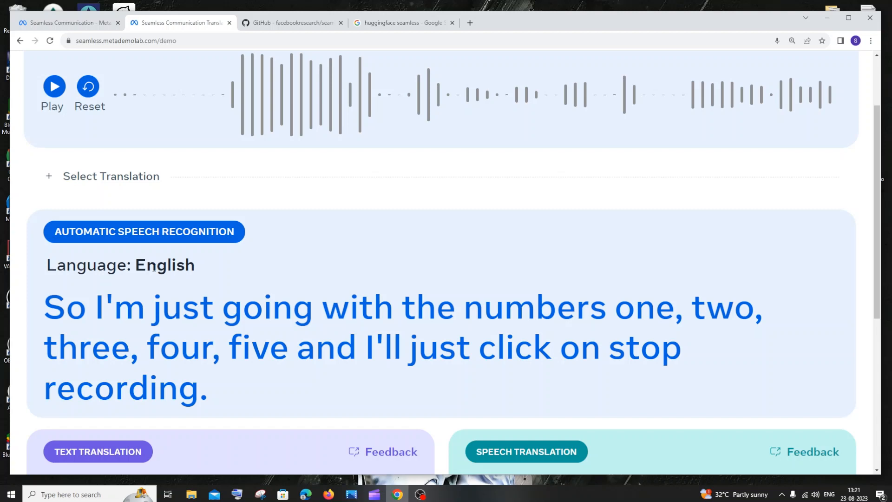
pyautogui.scroll(-3)
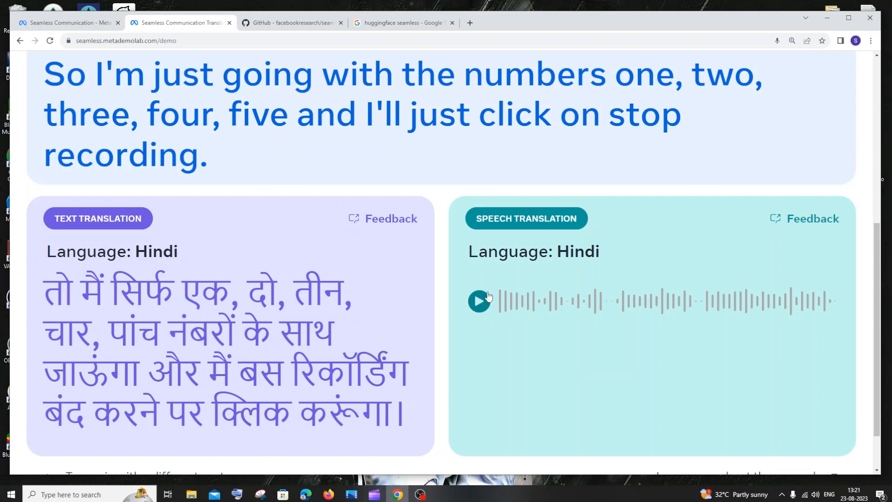
pyautogui.click(480, 300)
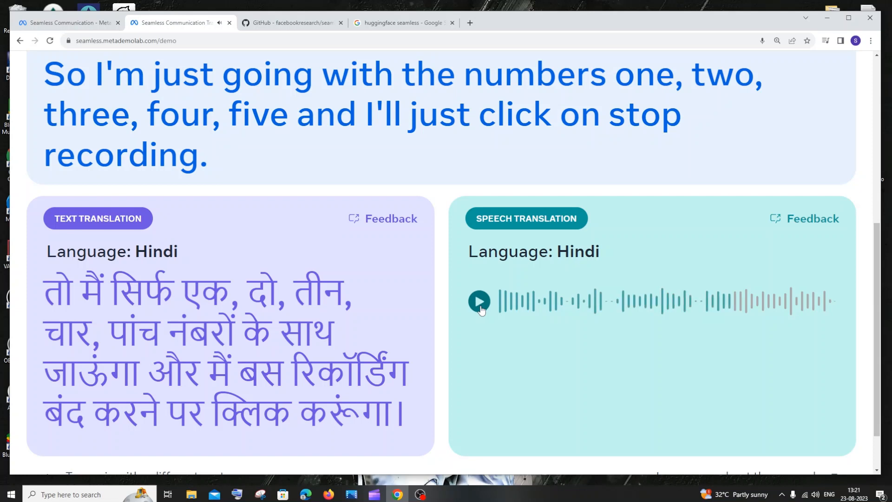
pyautogui.click(479, 301)
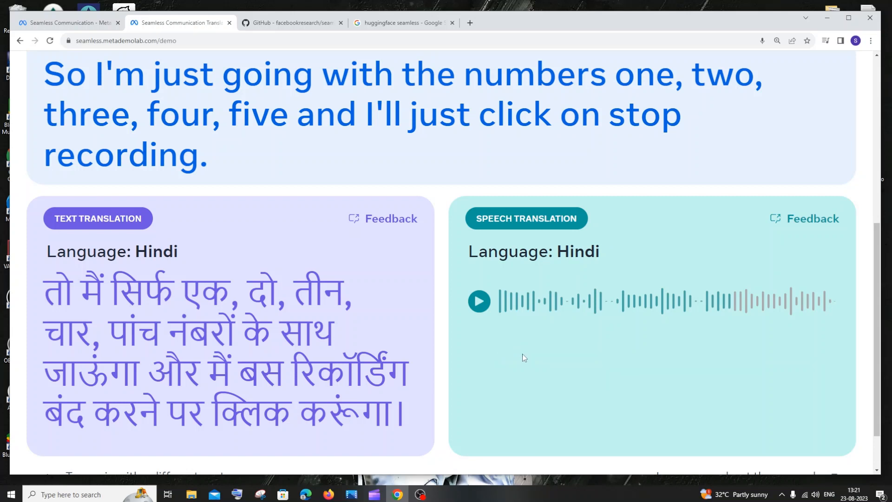
# Step: After a glance at GitHub, reopen the demo's target language list with Hindi still selected and browse other languages
pyautogui.click(291, 22)
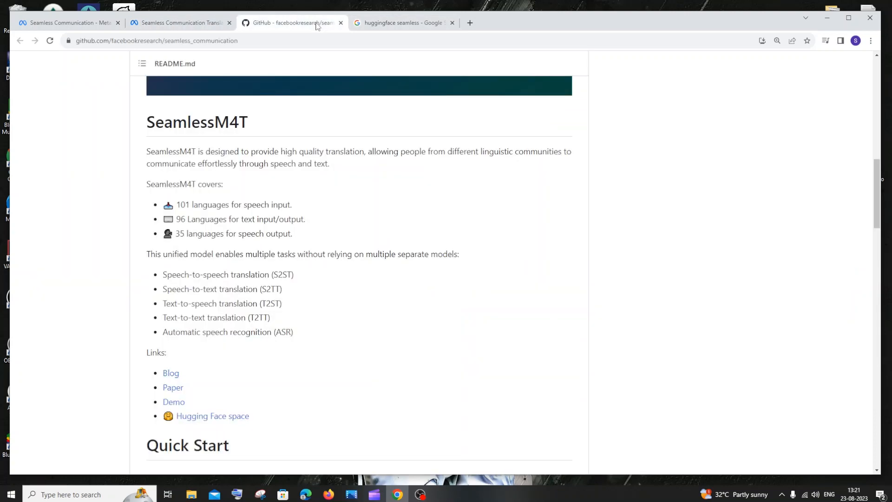
pyautogui.moveTo(205, 341)
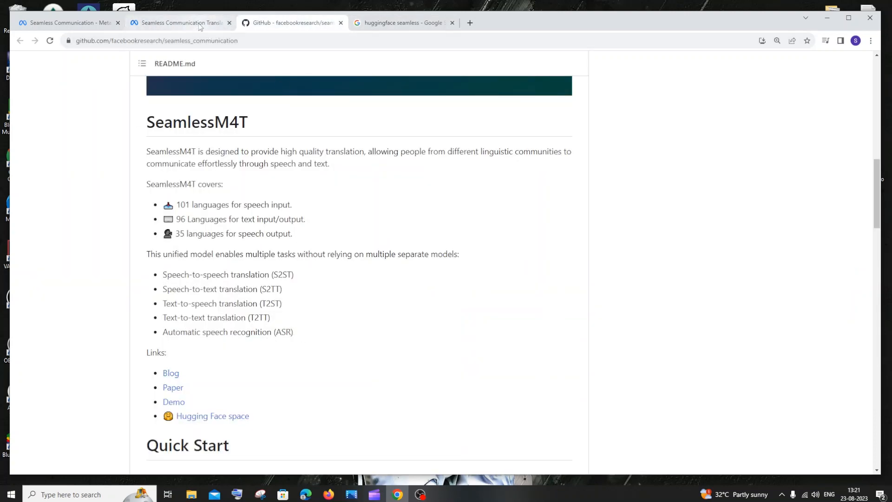
pyautogui.click(179, 22)
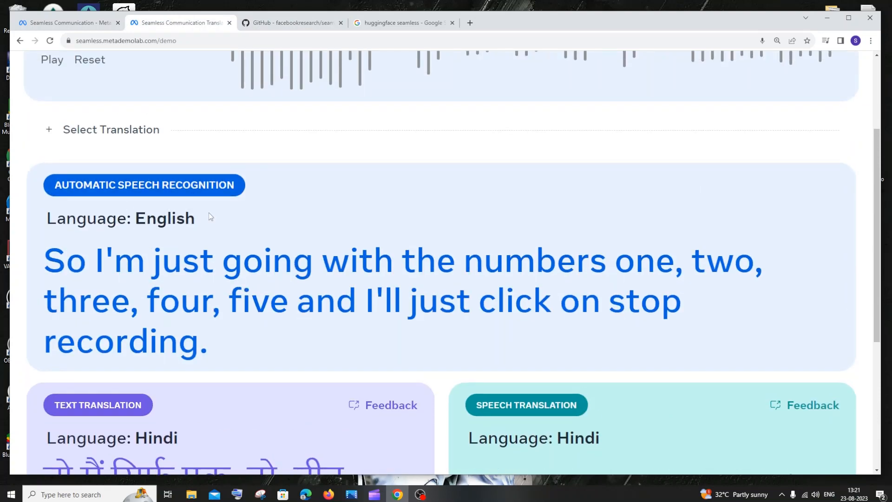
pyautogui.click(290, 22)
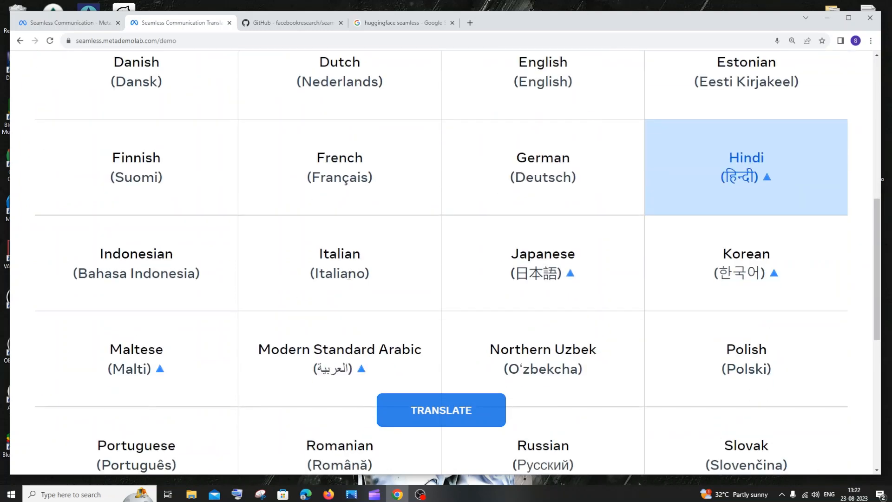
pyautogui.scroll(-3)
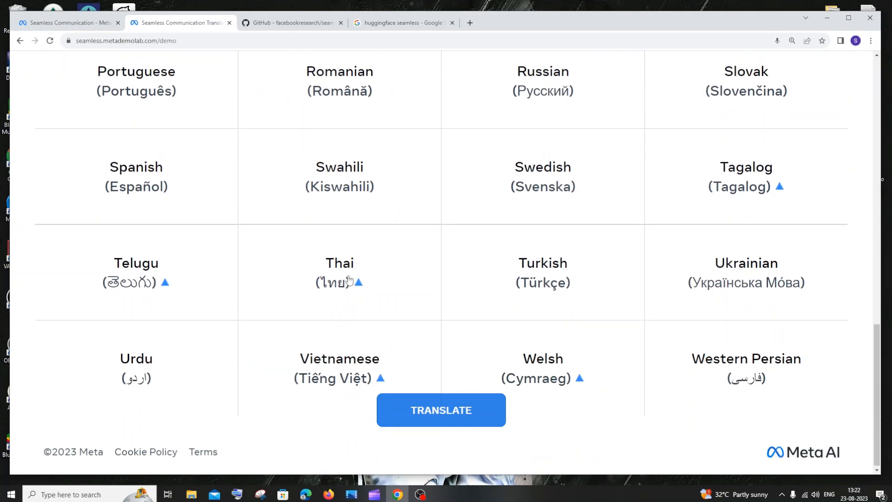
# Step: Review the Links section of the GitHub README, then open the Seamless M4T Hugging Face Space from the search results
pyautogui.click(292, 22)
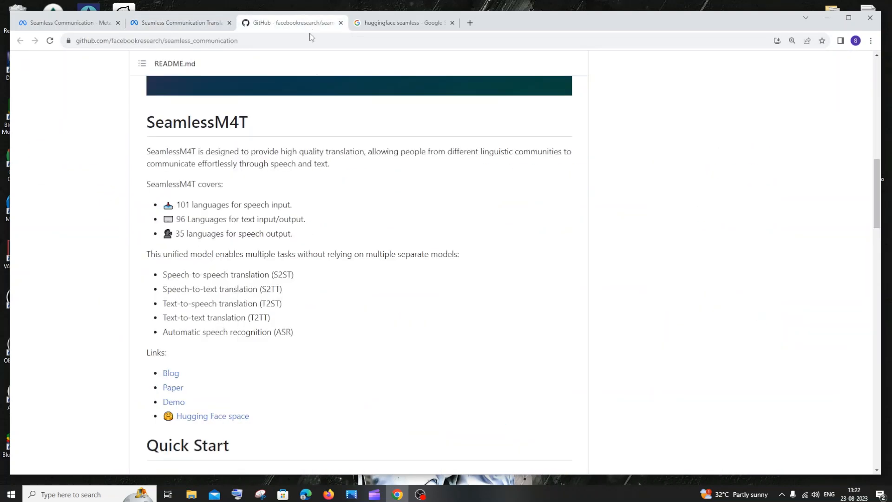
pyautogui.scroll(-3)
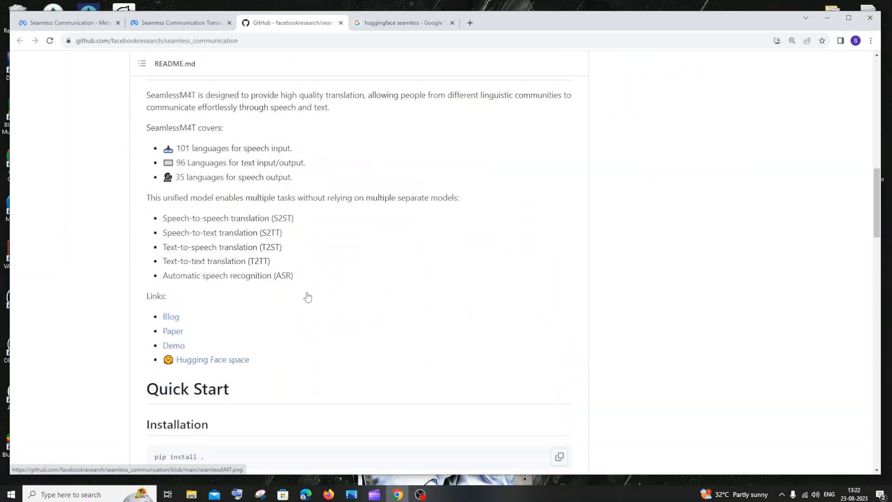
pyautogui.scroll(-3)
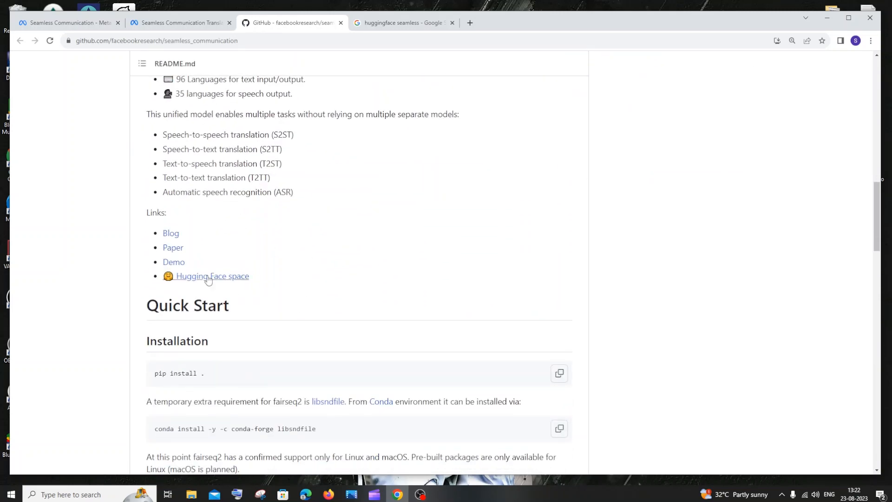
pyautogui.moveTo(173, 248)
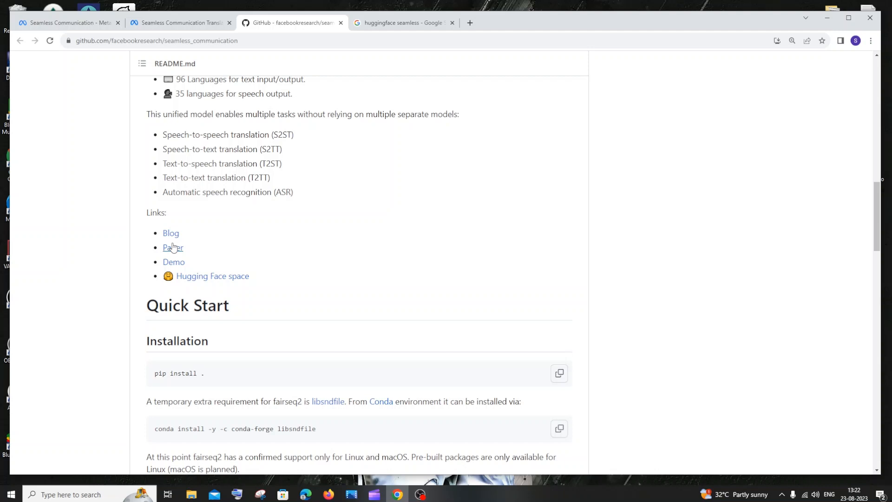
pyautogui.click(404, 23)
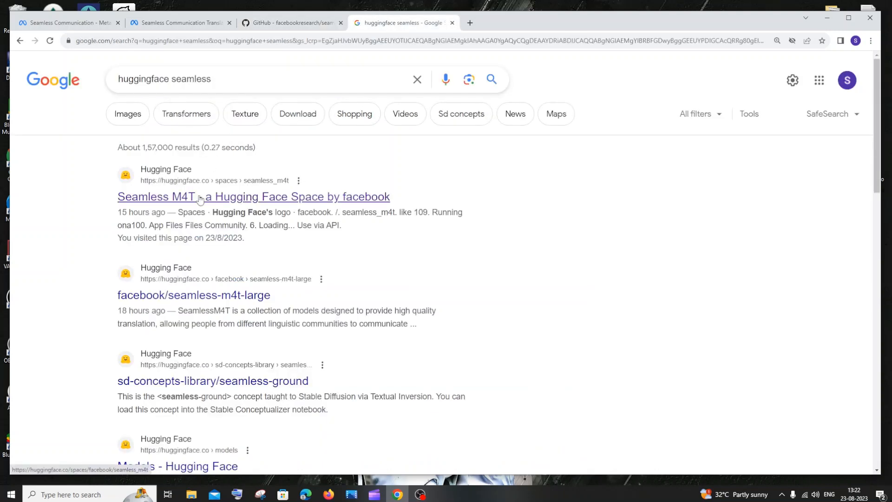
pyautogui.click(253, 196)
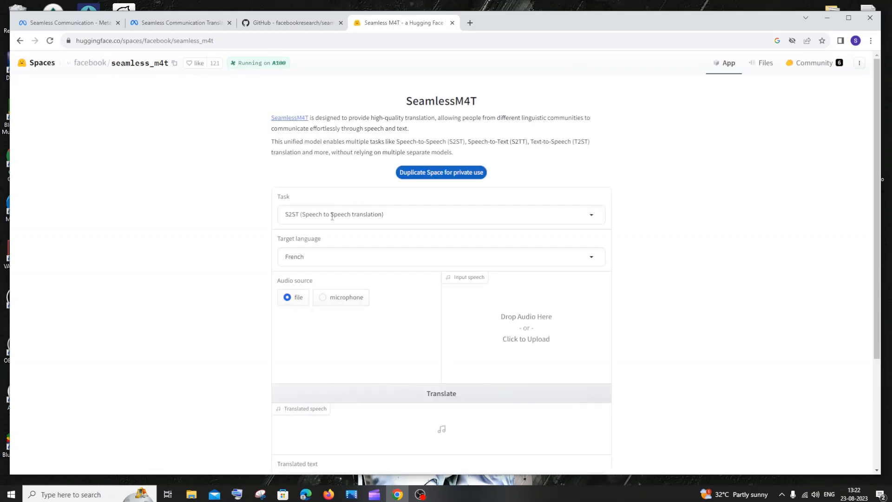
pyautogui.moveTo(375, 309)
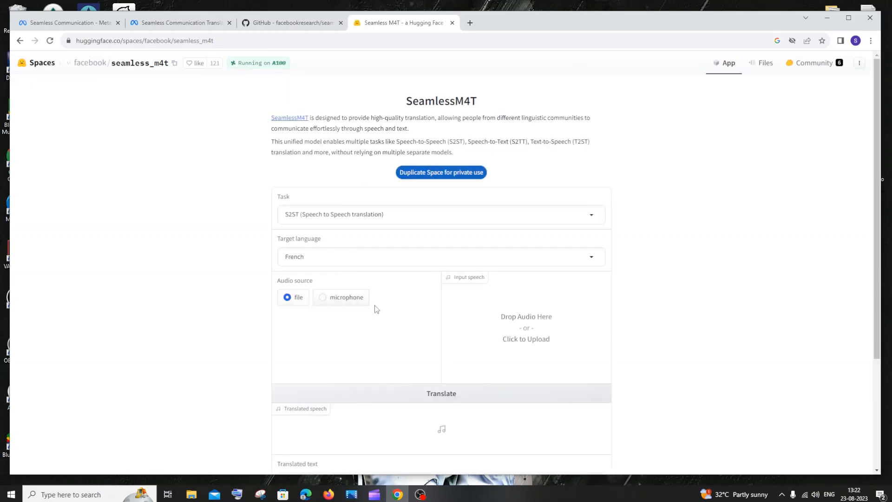
pyautogui.scroll(-3)
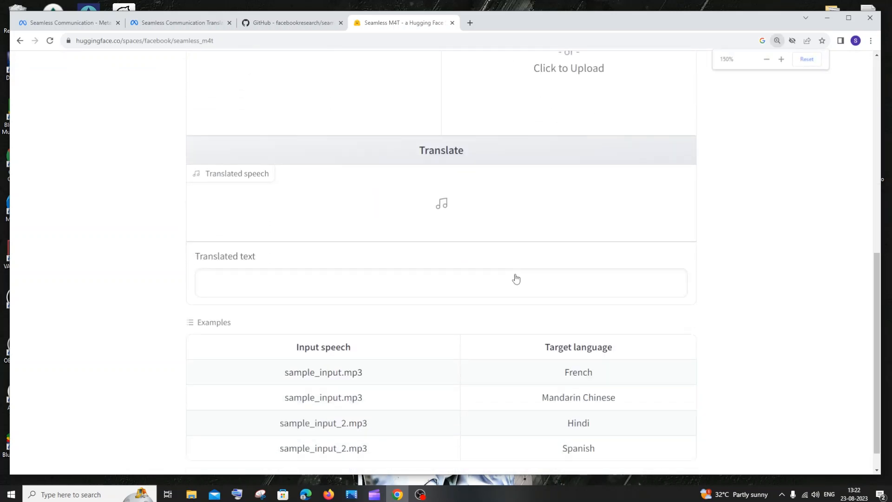
pyautogui.scroll(-3)
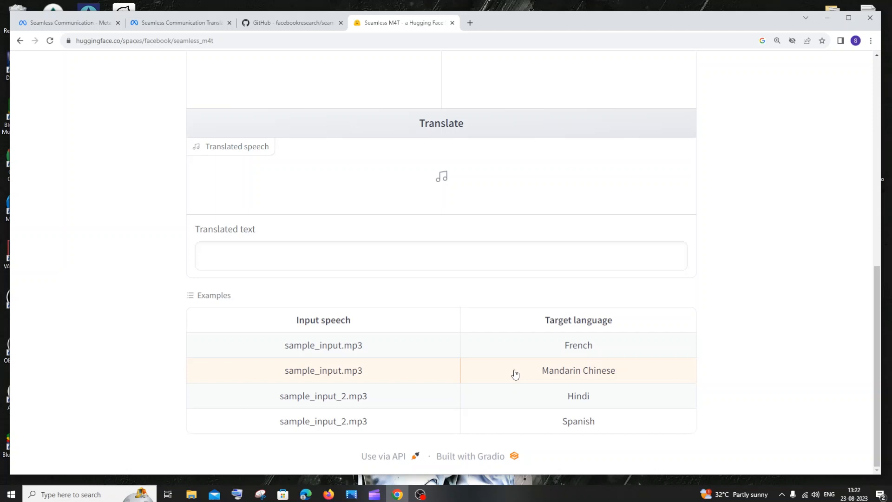
pyautogui.click(440, 291)
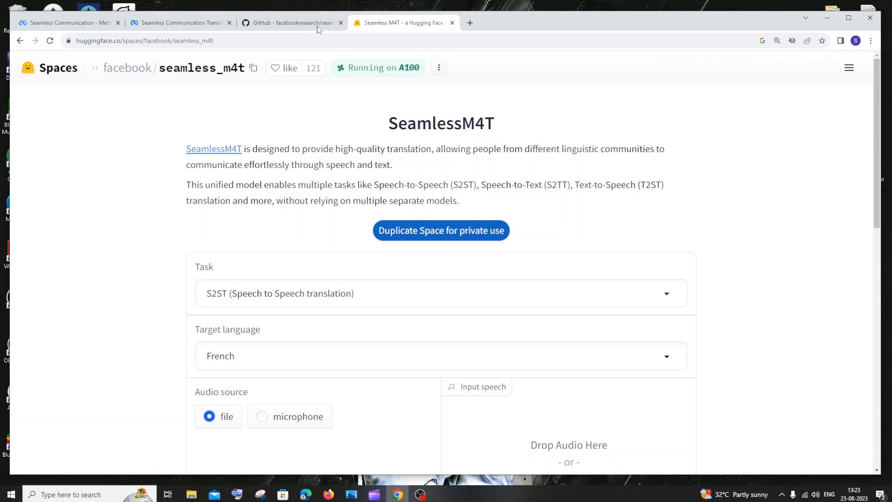
pyautogui.click(290, 23)
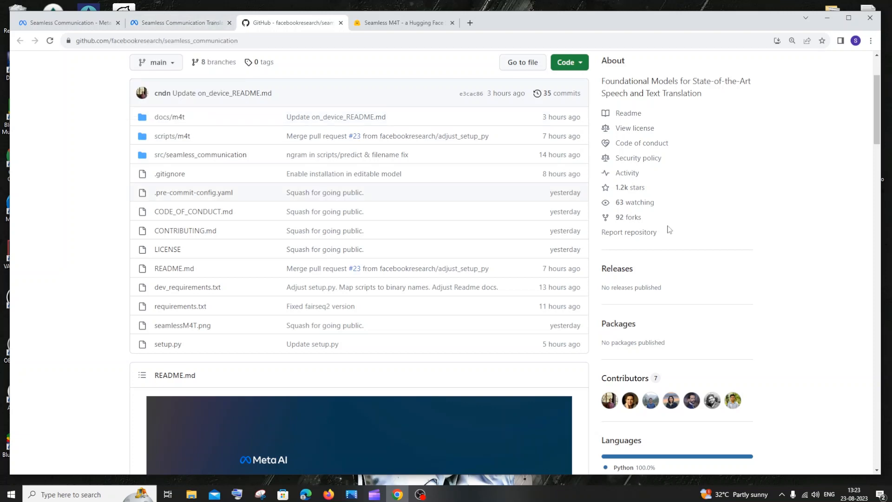
pyautogui.moveTo(511, 183)
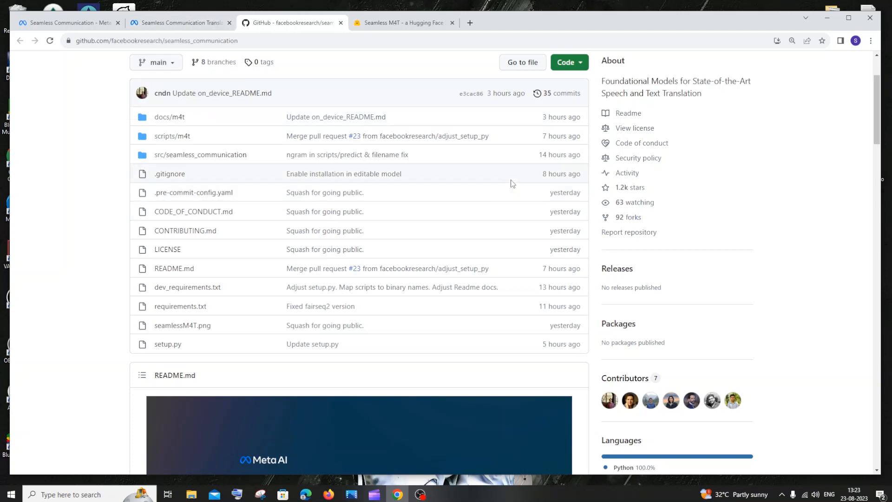